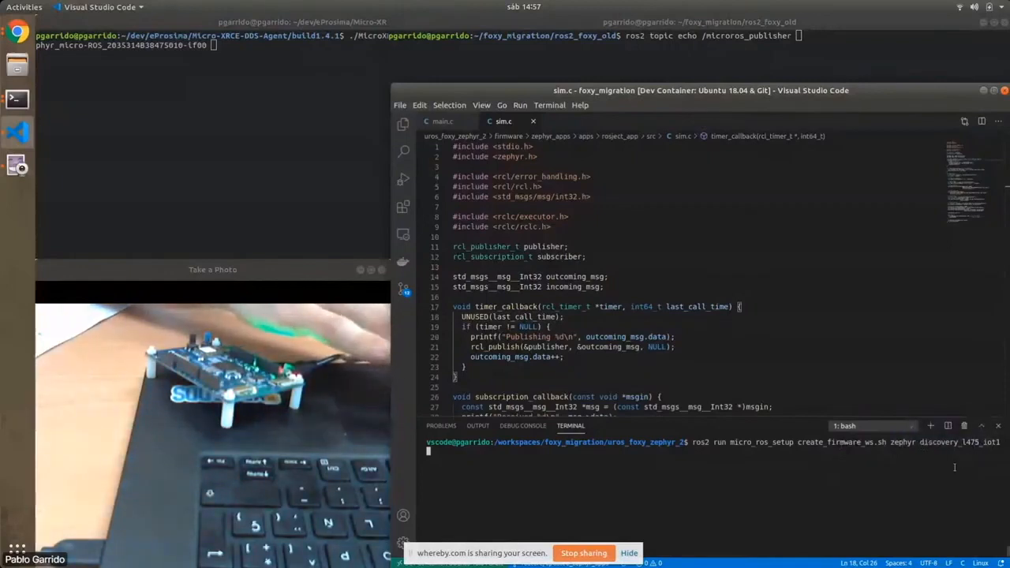
Step: Configure the rosject_app firmware with serial-usb transport and scroll the terminal output
text(ros2 run micro_ros_setup configure_firmware.sh rosject_app -t serial-usb)
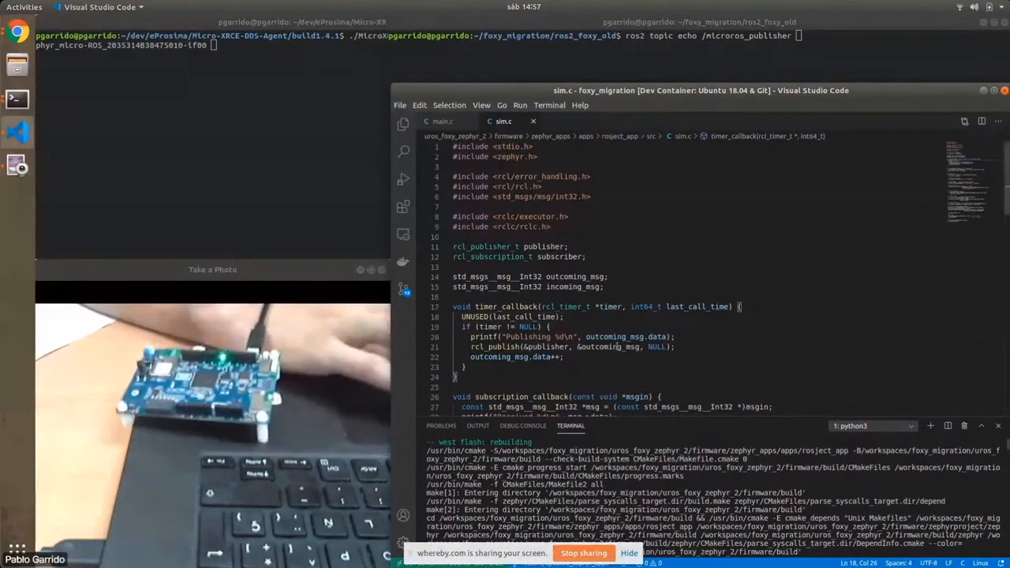
scroll(down, 3)
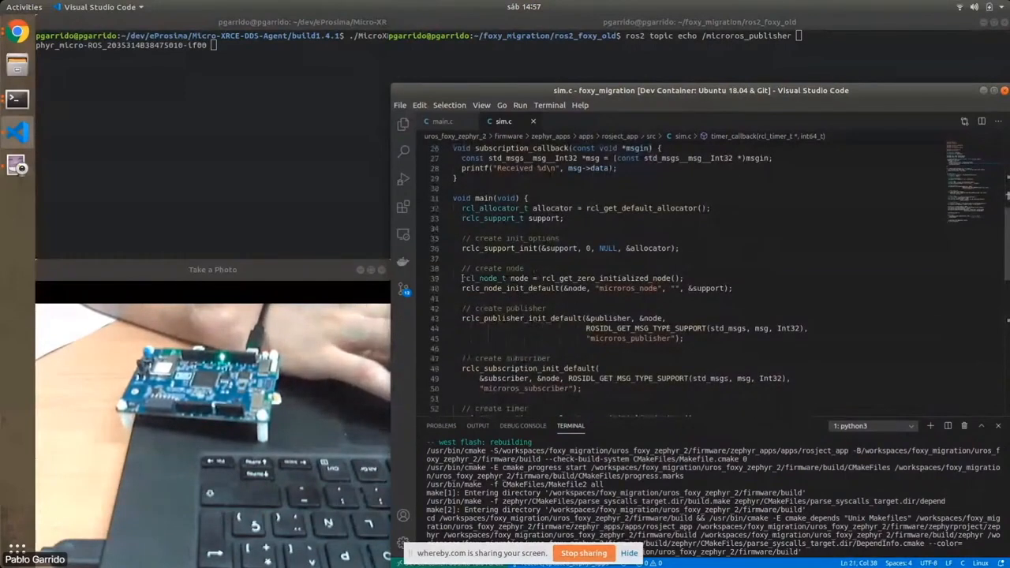
Step: Select the rclc_publisher_init_default block in sim.c, scroll the timer setup, then view main.c
drag(461, 278, 732, 288)
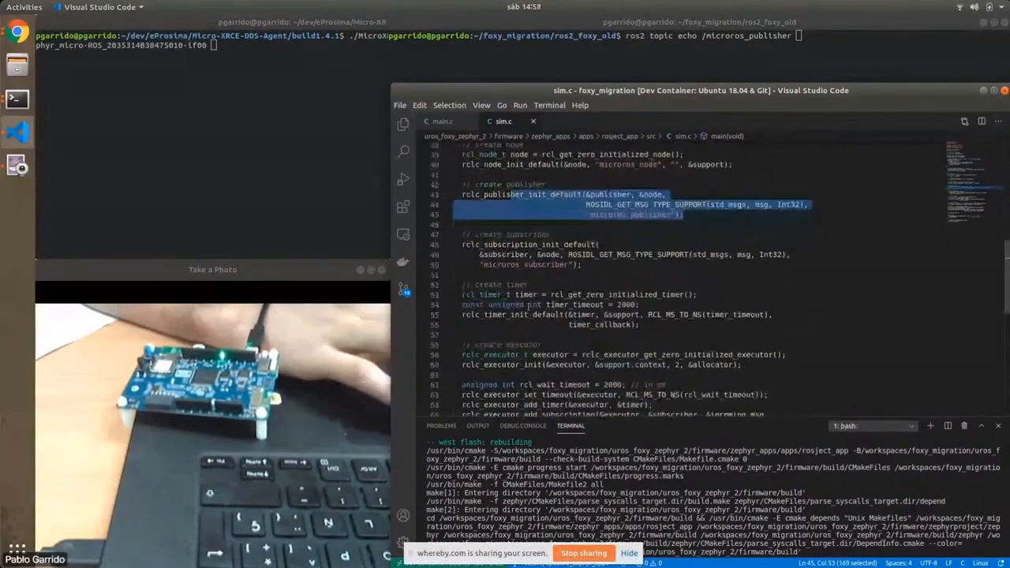
scroll(down, 3)
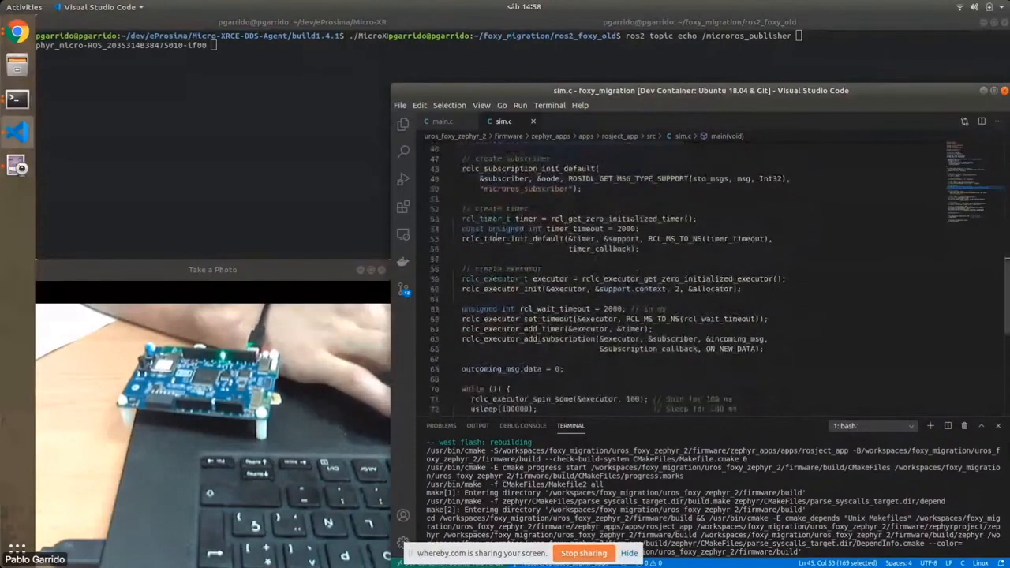
scroll(down, 3)
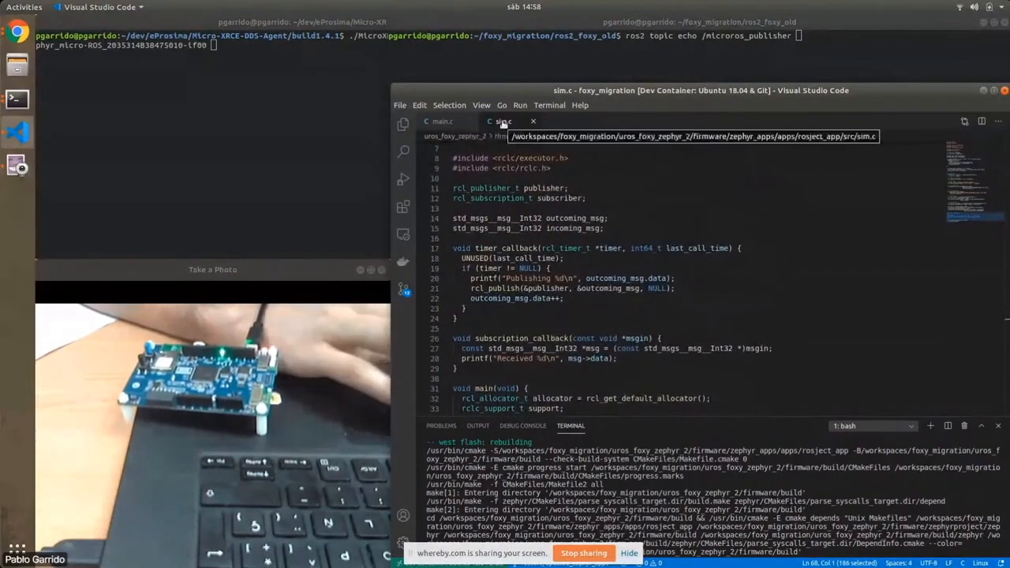
click(442, 120)
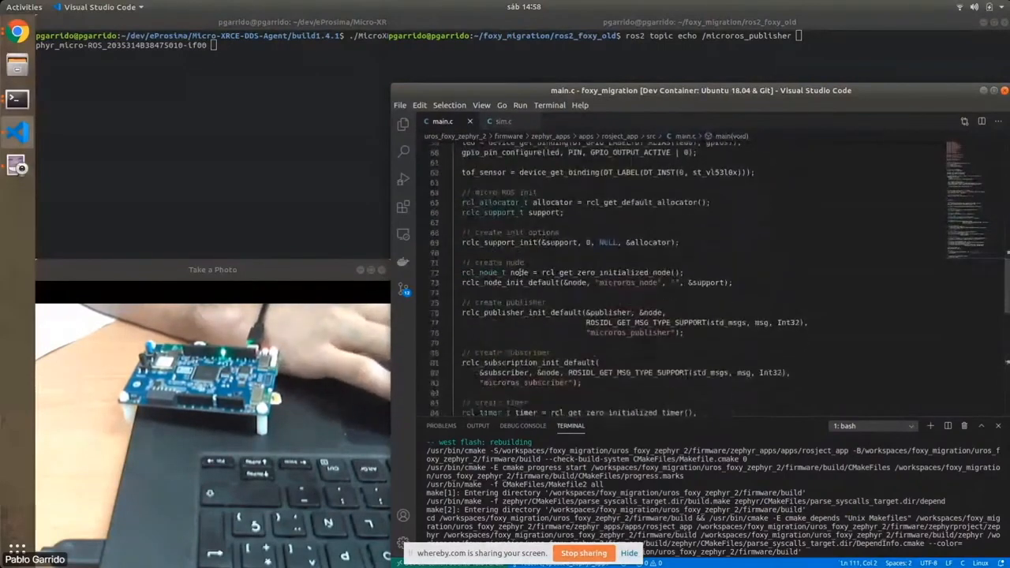
Step: Highlight the sensor_sample_fetch call inside main.c's timer_callback
scroll(down, 3)
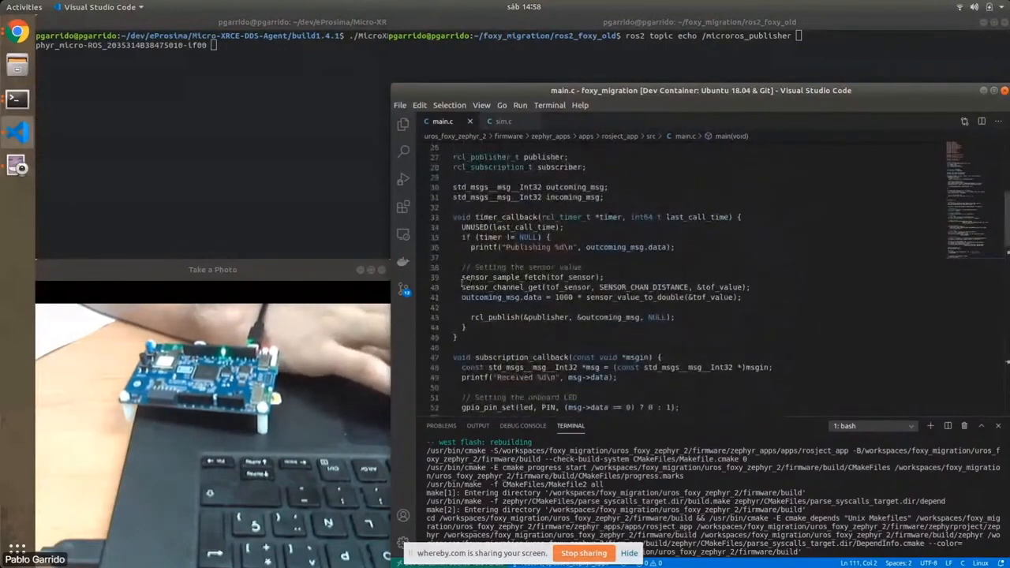
double_click(504, 277)
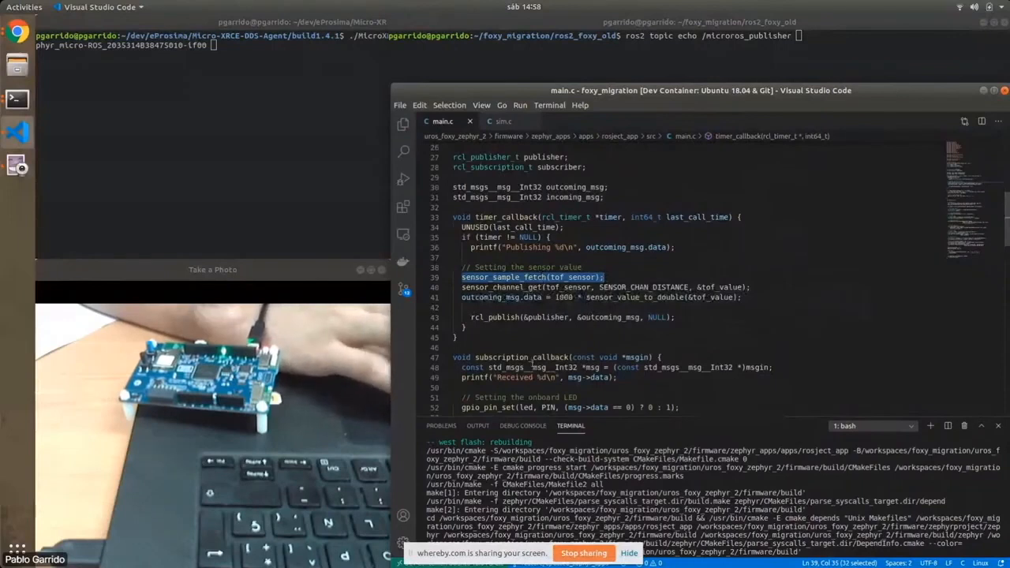
scroll(down, 3)
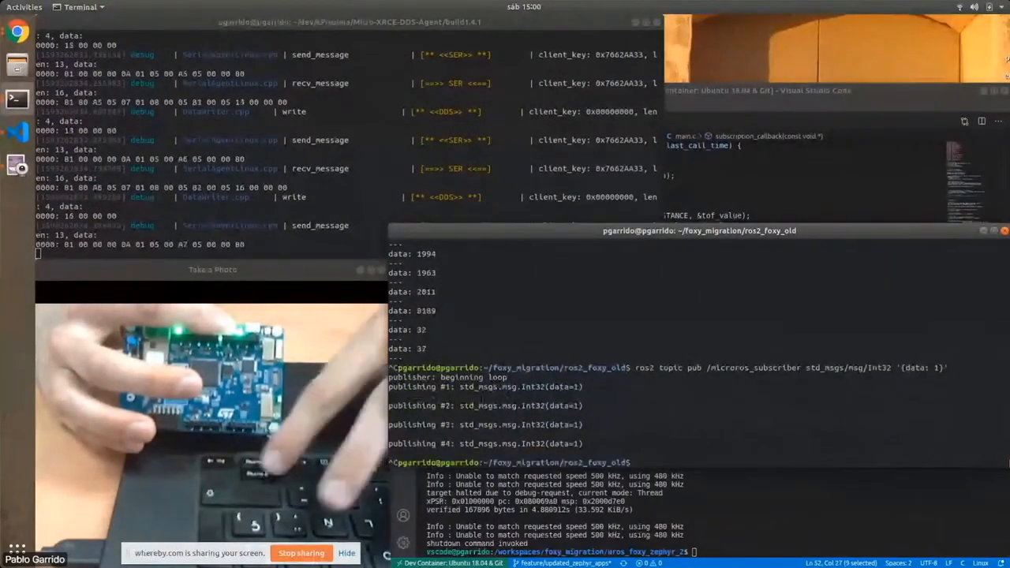
Step: Publish Int32 data 1 to /microros_subscriber with ros2 topic pub
text(ros2 topic pub /microros_subscriber std_msgs/msg/Int32 '{data: 1}')
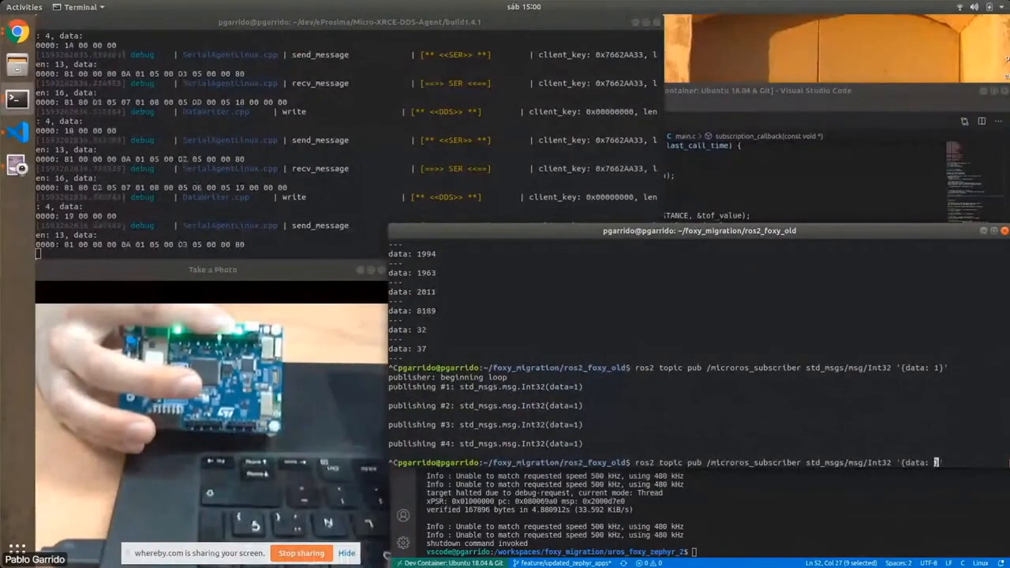